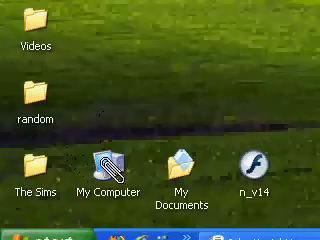
Launch Firefox from the Quick Launch bar to get a new blank tab
{"action": "left_click", "coordinate": [110, 165]}
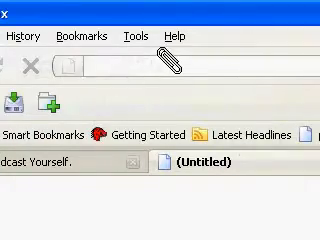
Enter 'micr' in the address bar and open the suggested support.microsoft.com/kb/327101 article
{"action": "type", "text": "micro"}
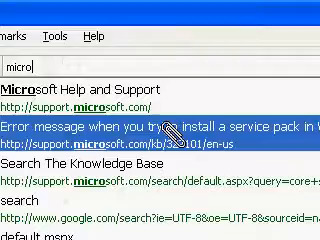
{"action": "left_click", "coordinate": [160, 128]}
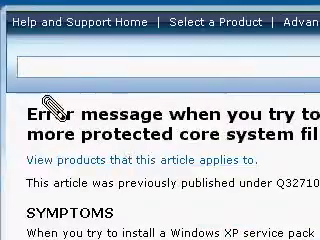
{"action": "scroll", "scroll_direction": "down", "scroll_amount": 3}
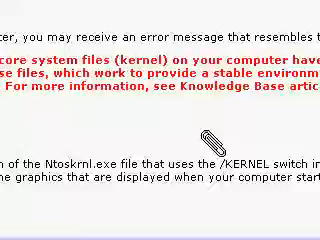
{"action": "scroll", "scroll_direction": "up", "scroll_amount": 3}
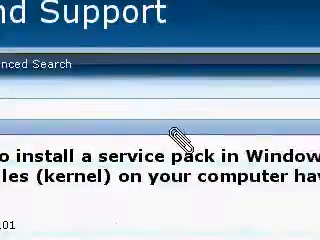
{"action": "scroll", "scroll_direction": "down", "scroll_amount": 3}
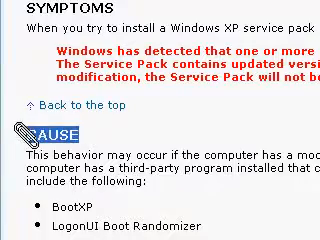
{"action": "scroll", "scroll_direction": "down", "scroll_amount": 3}
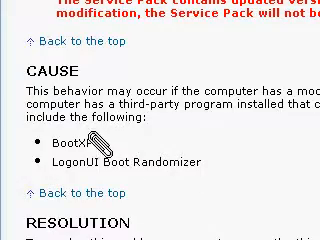
{"action": "double_click", "coordinate": [70, 159]}
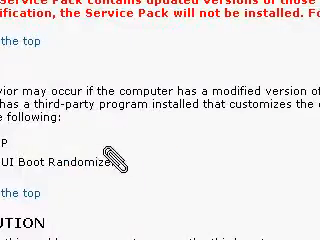
{"action": "scroll", "scroll_direction": "up", "scroll_amount": 3}
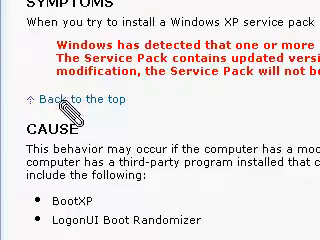
{"action": "scroll", "scroll_direction": "down", "scroll_amount": 3}
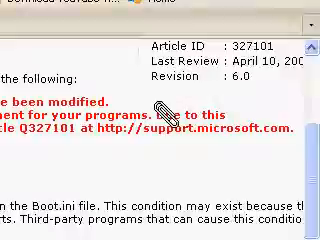
{"action": "scroll", "scroll_direction": "up", "scroll_amount": 3}
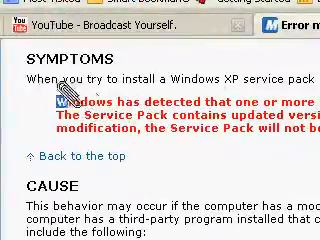
{"action": "scroll", "scroll_direction": "down", "scroll_amount": 3}
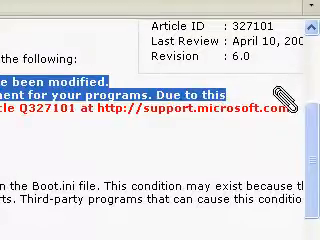
{"action": "scroll", "scroll_direction": "down", "scroll_amount": 3}
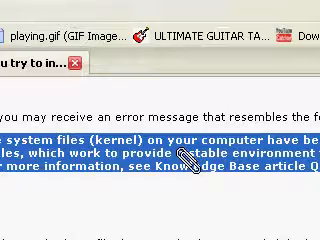
{"action": "scroll", "scroll_direction": "down", "scroll_amount": 3}
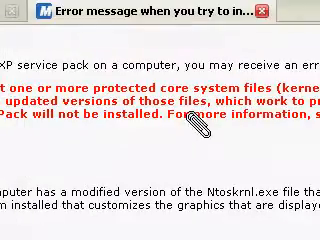
{"action": "scroll", "scroll_direction": "down", "scroll_amount": 3}
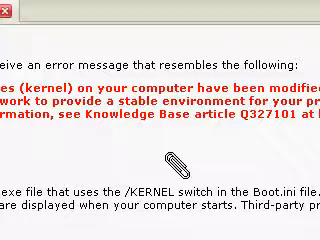
{"action": "scroll", "scroll_direction": "down", "scroll_amount": 3}
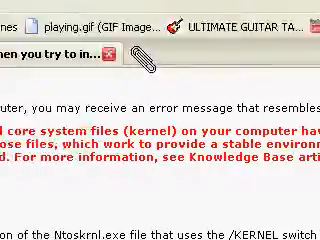
Scroll to the Resolution section's Boot.ini backup warning and numbered removal steps
{"action": "scroll", "scroll_direction": "down", "scroll_amount": 3}
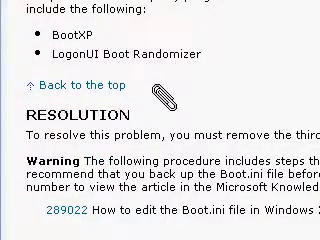
{"action": "scroll", "scroll_direction": "down", "scroll_amount": 3}
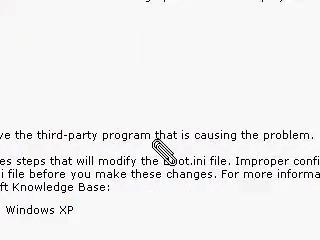
{"action": "scroll", "scroll_direction": "down", "scroll_amount": 3}
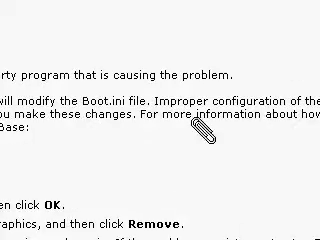
{"action": "scroll", "scroll_direction": "down", "scroll_amount": 3}
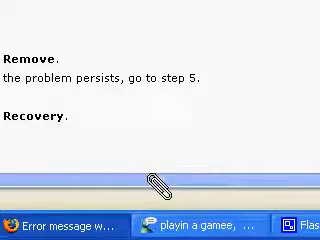
{"action": "scroll", "scroll_direction": "up", "scroll_amount": 3}
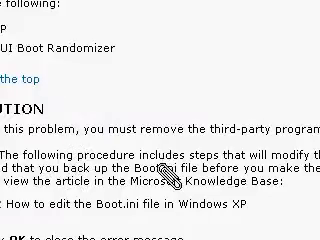
{"action": "scroll", "scroll_direction": "down", "scroll_amount": 3}
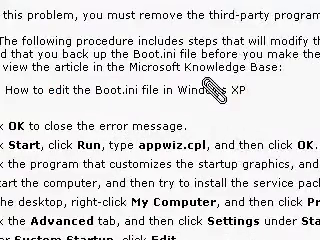
{"action": "left_click", "coordinate": [30, 226]}
{"action": "type", "text": "appwiz.cpl"}
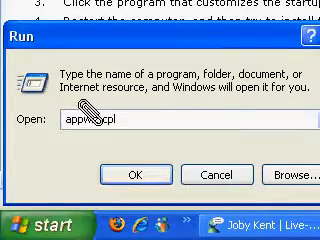
{"action": "left_click", "coordinate": [133, 171]}
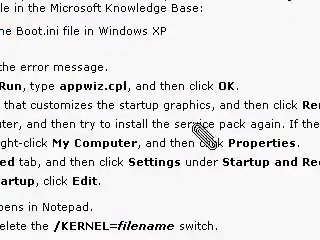
{"action": "scroll", "scroll_direction": "down", "scroll_amount": 3}
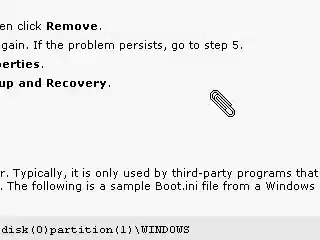
{"action": "scroll", "scroll_direction": "down", "scroll_amount": 3}
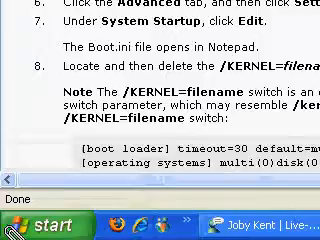
{"action": "left_click", "coordinate": [35, 226]}
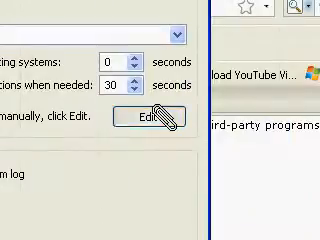
{"action": "left_click", "coordinate": [155, 115]}
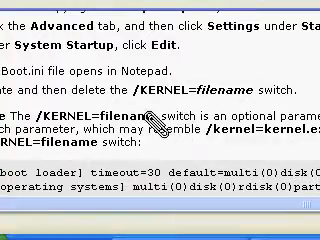
Scroll through the Note and highlight the before-and-after Boot.ini samples with /kernel=ntkrnlmp.exe
{"action": "scroll", "scroll_direction": "down", "scroll_amount": 3}
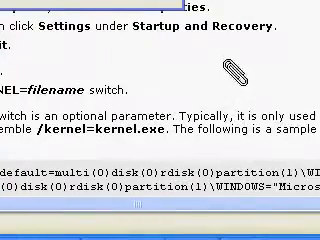
{"action": "scroll", "scroll_direction": "down", "scroll_amount": 3}
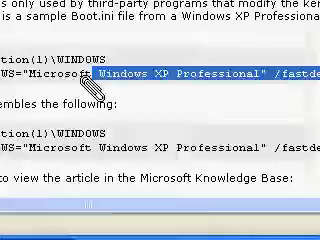
{"action": "scroll", "scroll_direction": "down", "scroll_amount": 3}
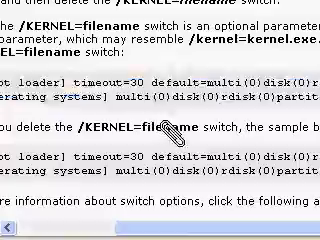
{"action": "scroll", "scroll_direction": "down", "scroll_amount": 3}
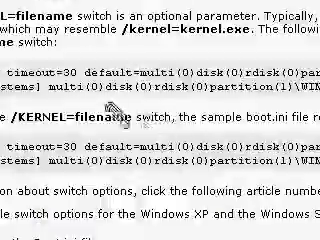
{"action": "scroll", "scroll_direction": "down", "scroll_amount": 3}
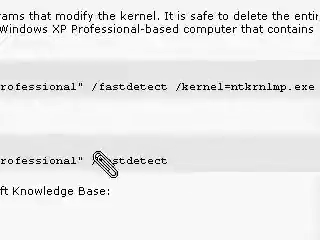
{"action": "scroll", "scroll_direction": "down", "scroll_amount": 3}
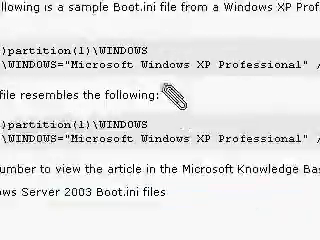
{"action": "left_click", "coordinate": [20, 230]}
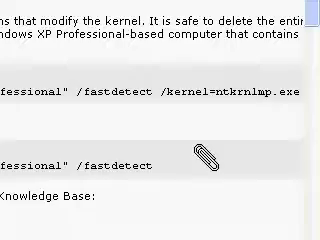
{"action": "scroll", "scroll_direction": "down", "scroll_amount": 3}
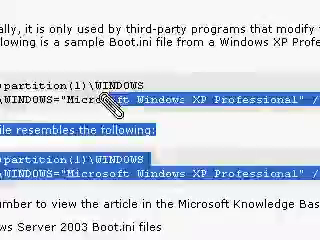
{"action": "scroll", "scroll_direction": "down", "scroll_amount": 3}
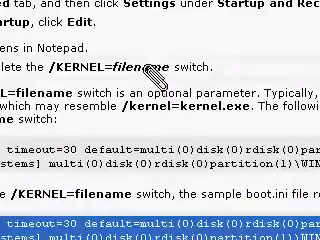
Scroll down to the Status section, stating 'by design', and More Information
{"action": "scroll", "scroll_direction": "down", "scroll_amount": 3}
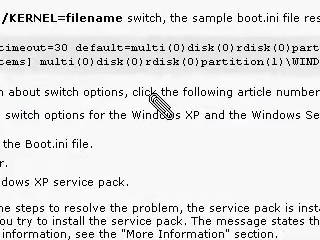
{"action": "scroll", "scroll_direction": "down", "scroll_amount": 3}
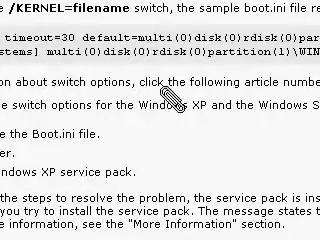
{"action": "scroll", "scroll_direction": "down", "scroll_amount": 3}
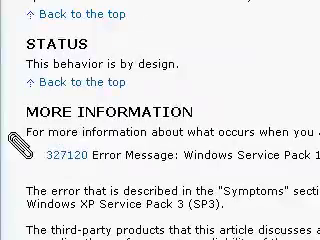